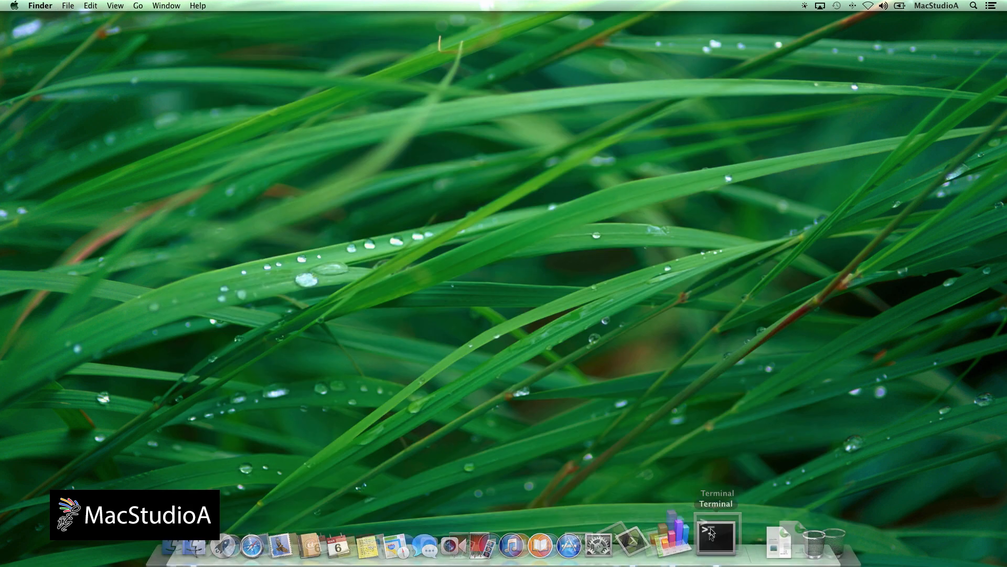
- Run 'defaults write com.apple.dashboard devmode Yes' and 'killall Dock' in Terminal
click(716, 546)
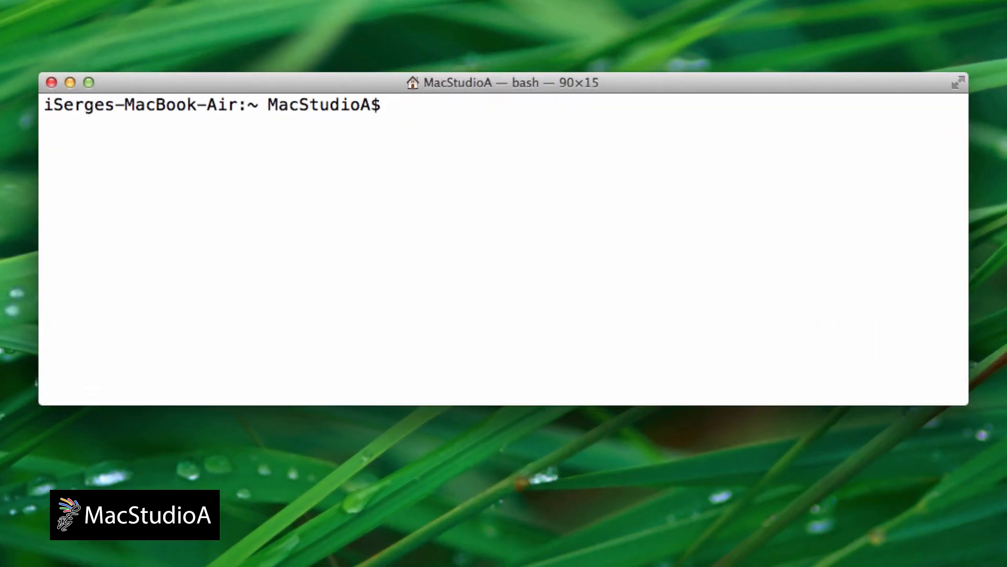
text(defaults)
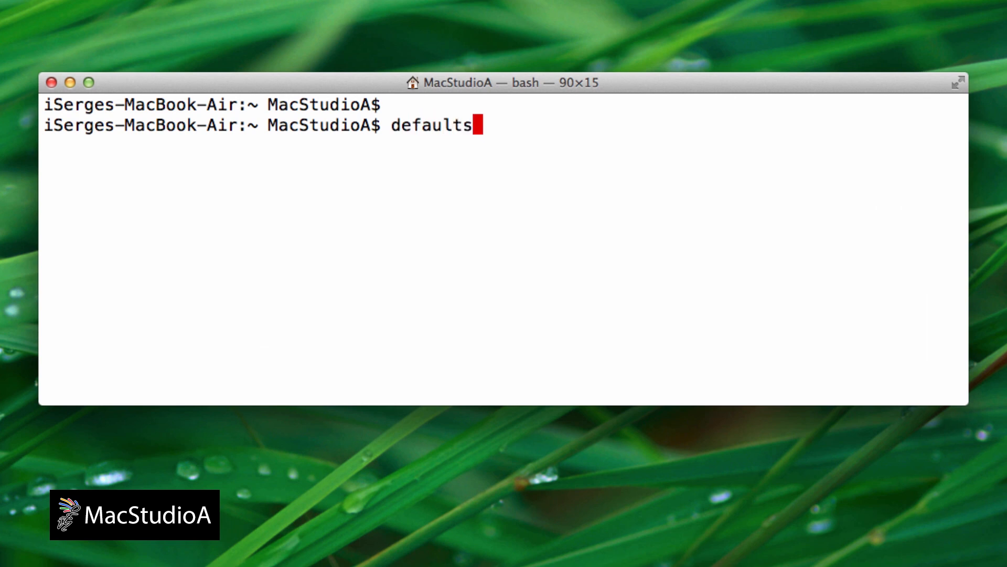
text(write com.)
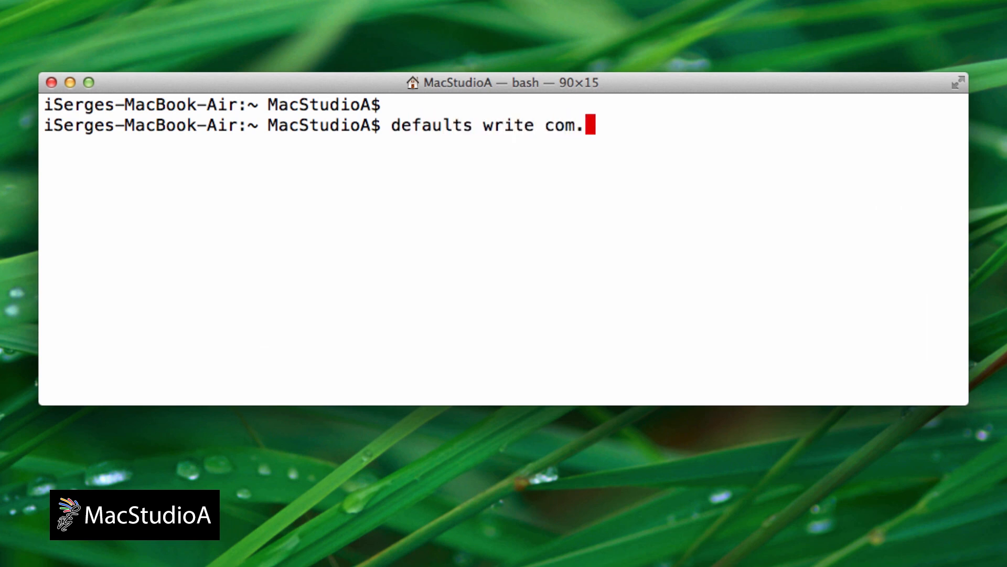
text(apple.dashb)
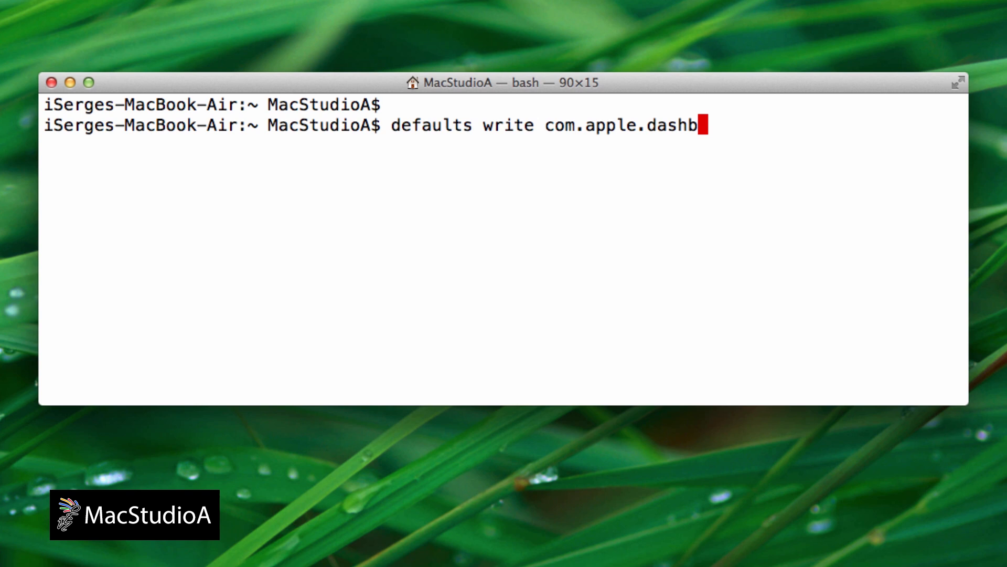
text(oard devmode Yes)
text(ki)
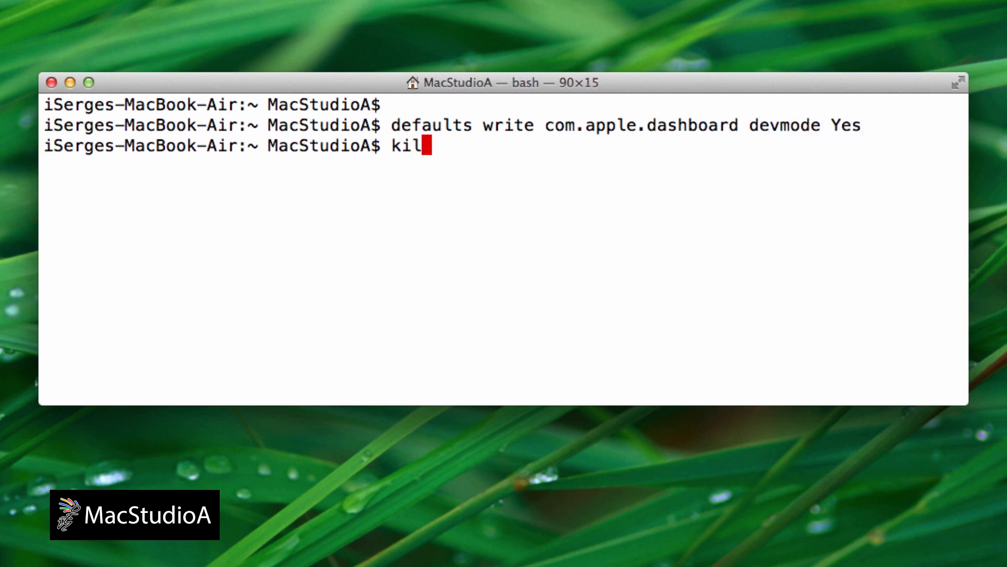
text(lall Dock)
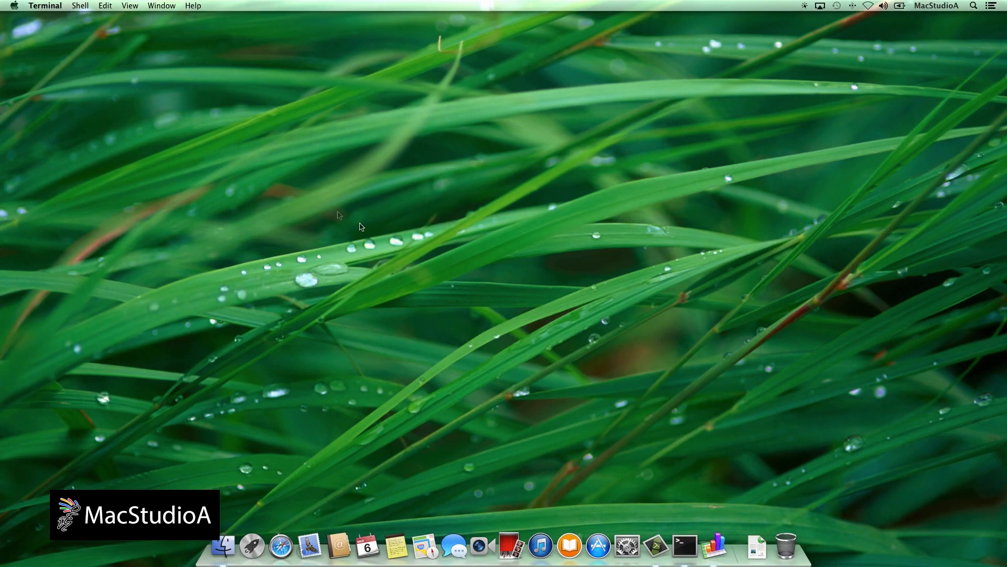
- In Mission Control preferences, uncheck 'Show Dashboard as a Space' and keep the F5 shortcut
click(626, 546)
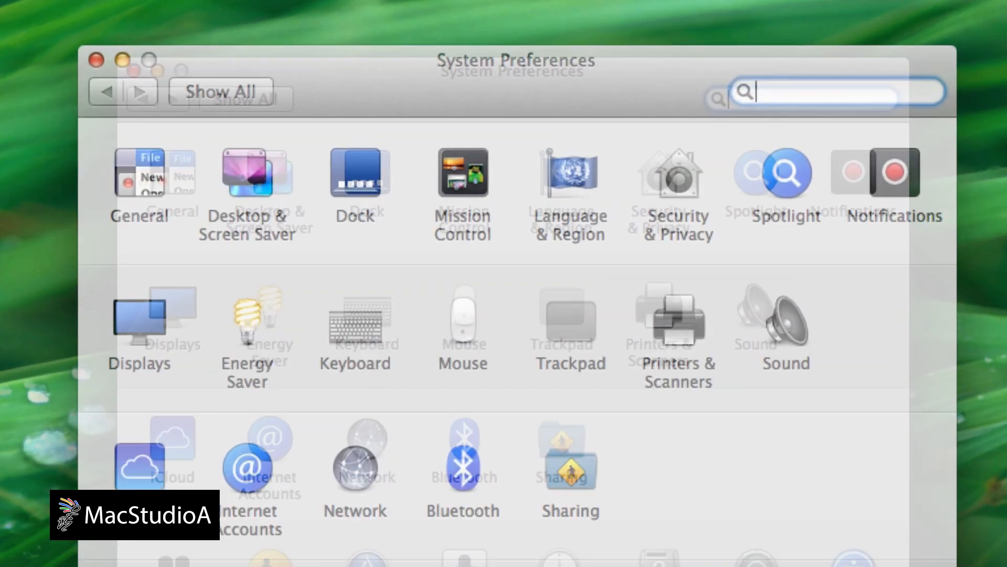
click(461, 174)
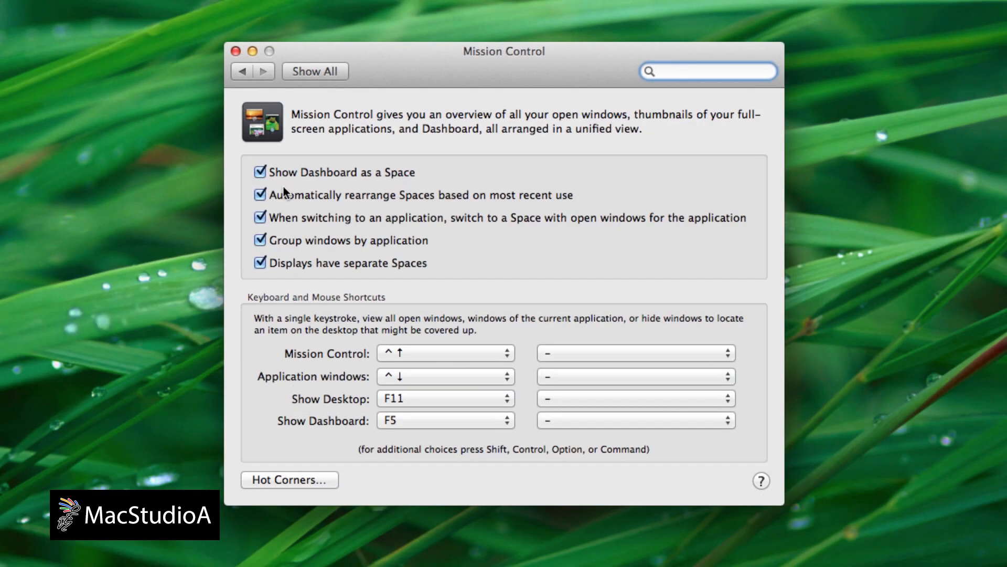
click(261, 172)
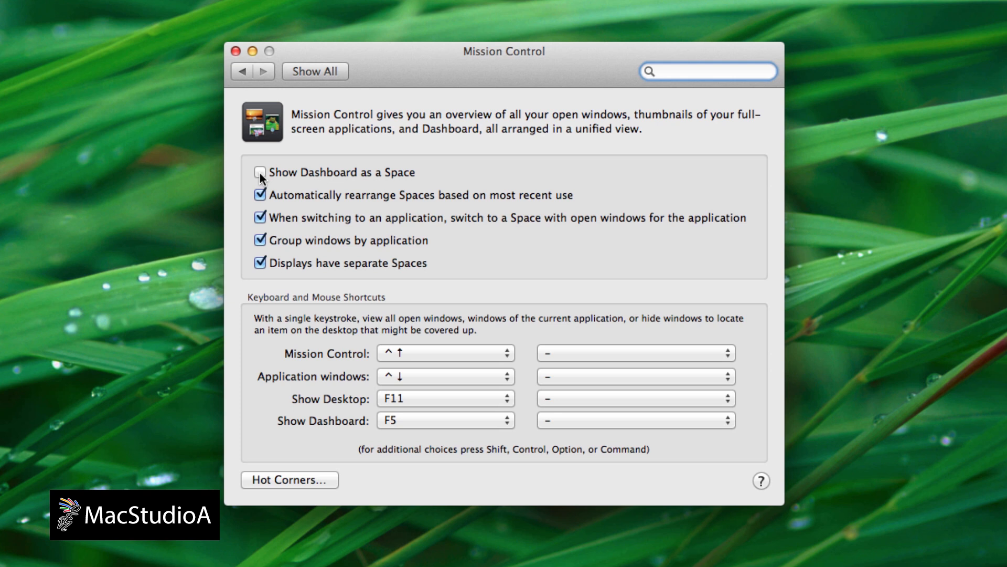
click(446, 420)
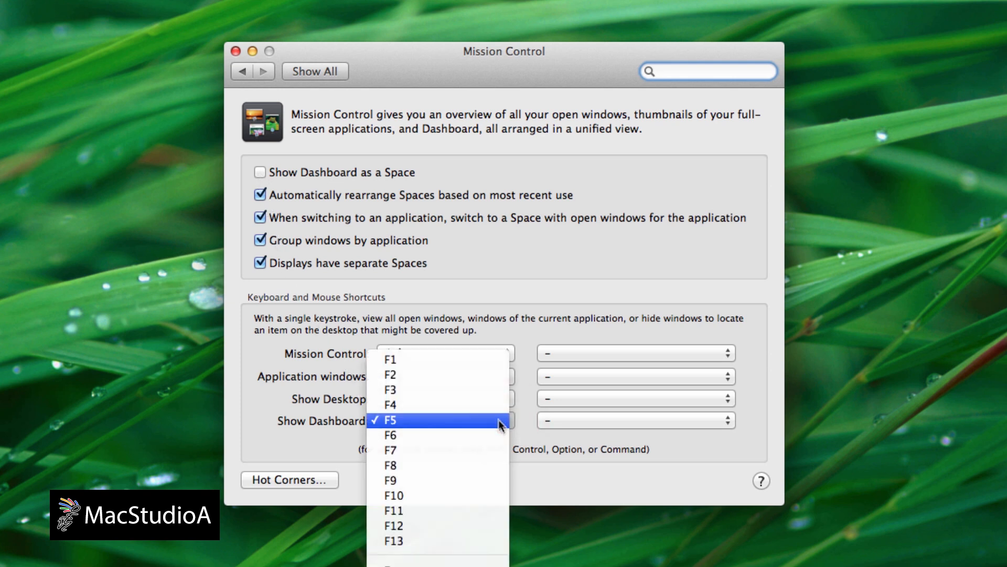
mouse_move(470, 425)
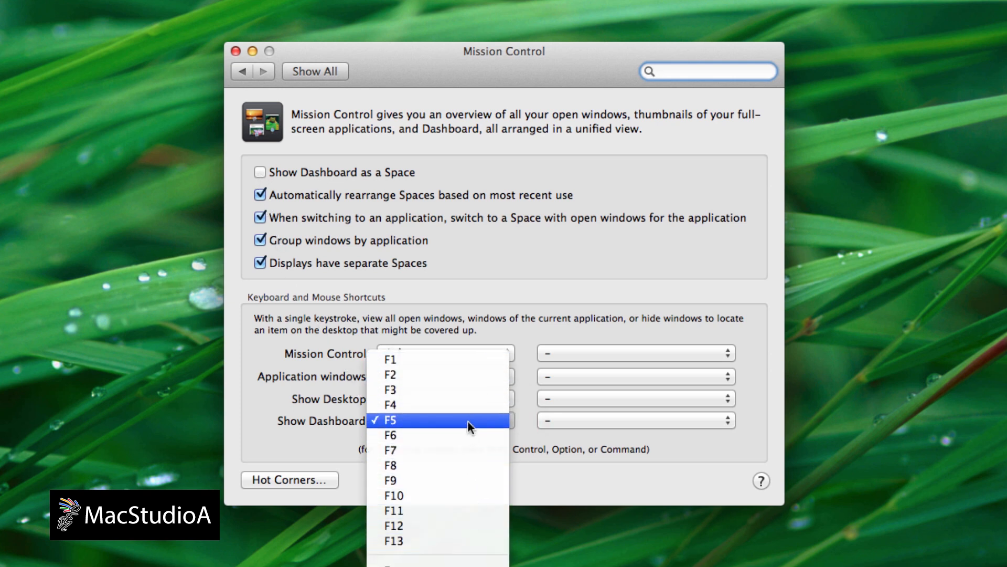
click(395, 420)
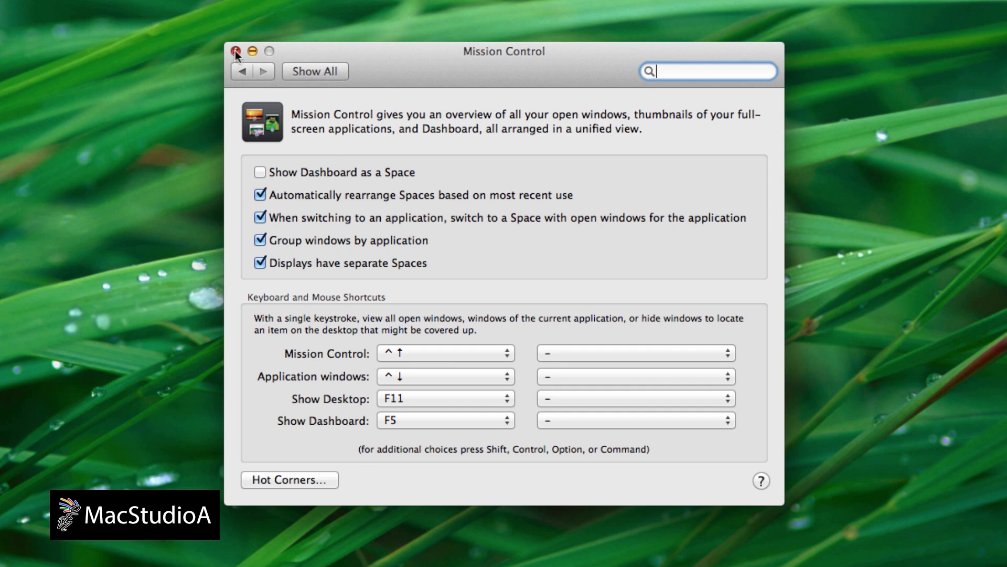
click(239, 51)
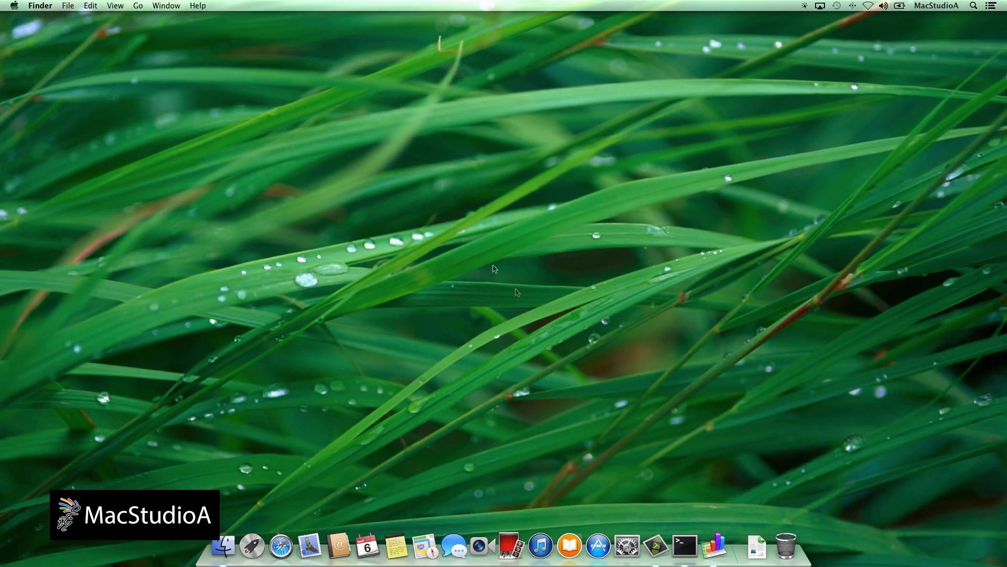
mouse_move(609, 361)
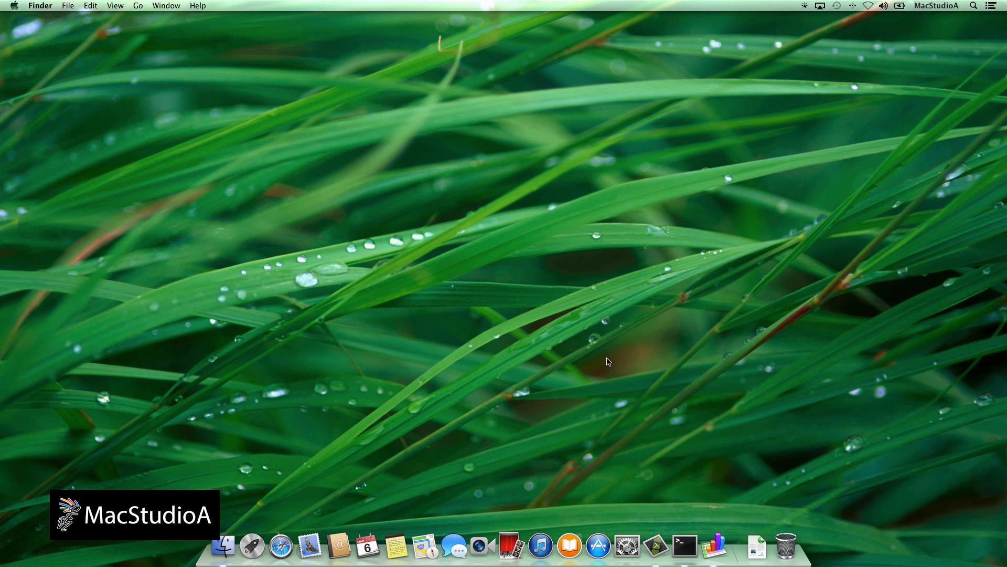
- Bring up Dashboard with F5 to show the calculator, calendar and weather widgets
key(f5)
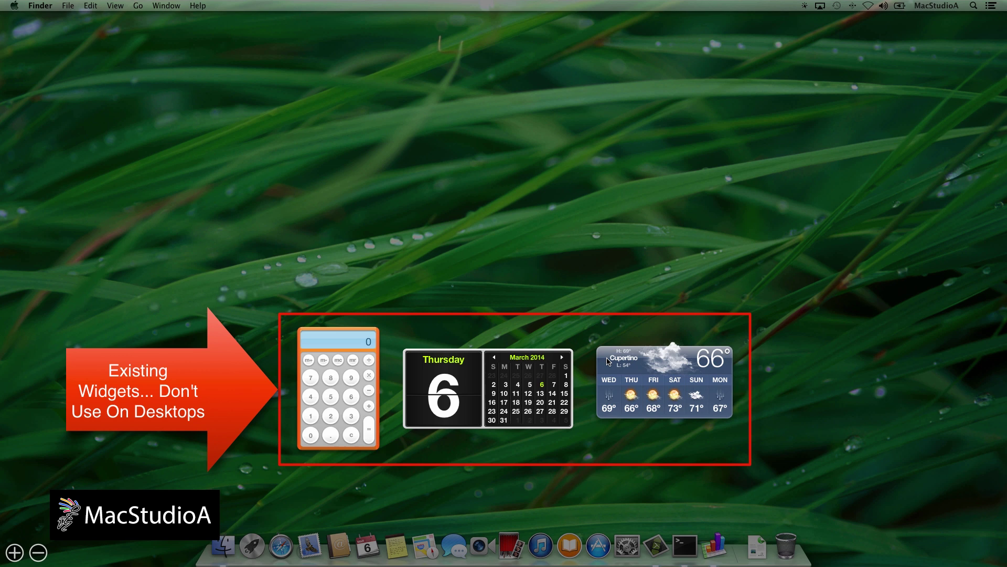
mouse_move(586, 352)
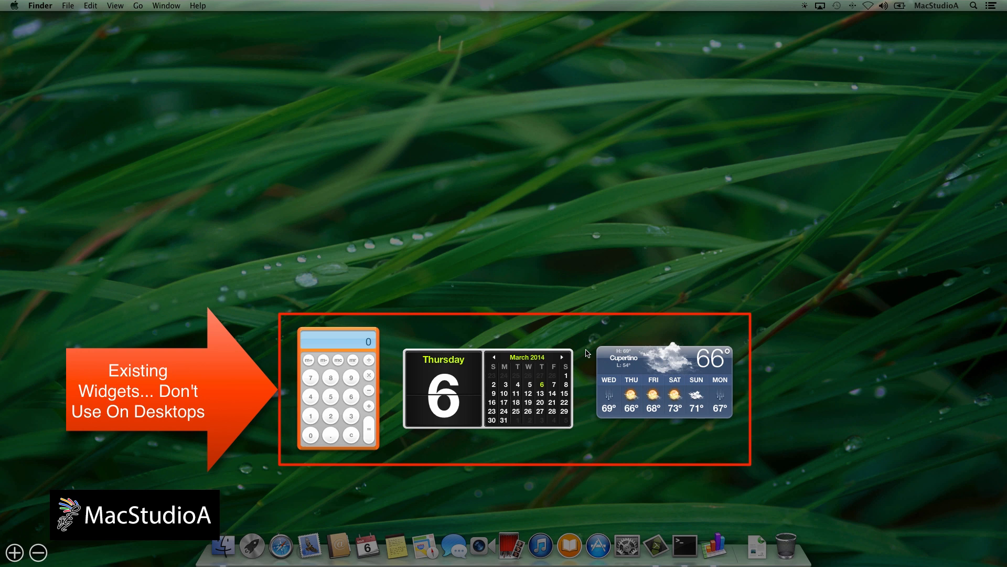
mouse_move(586, 350)
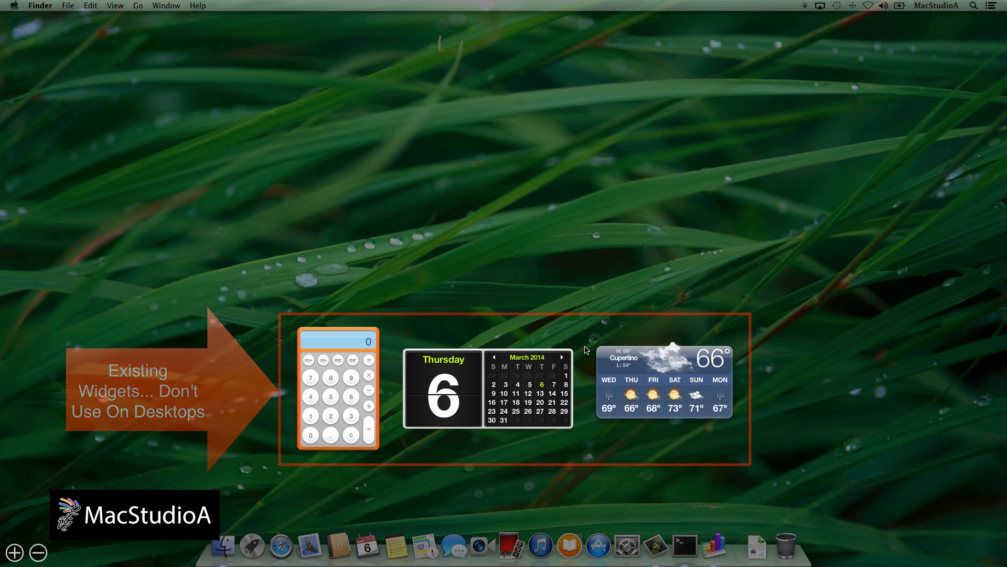
- Carry the calendar widget out of Dashboard onto the desktop, then bring up the Numbers chart document
click(15, 552)
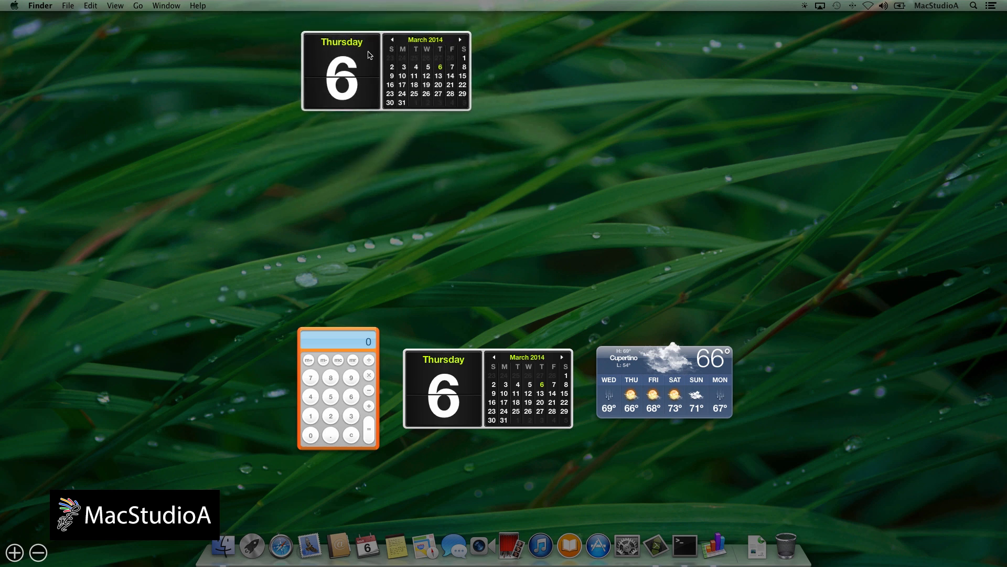
key(f5)
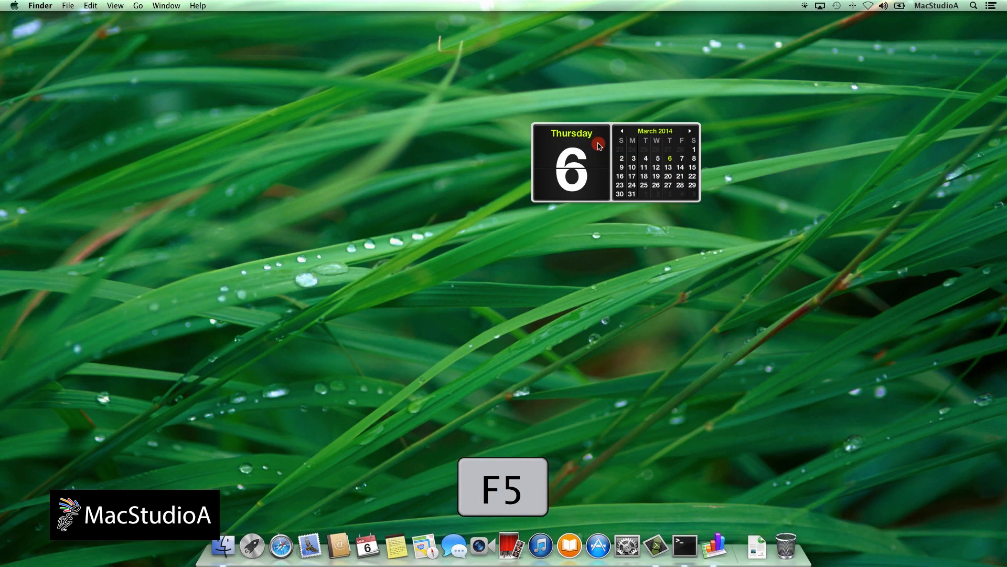
drag(598, 144, 479, 113)
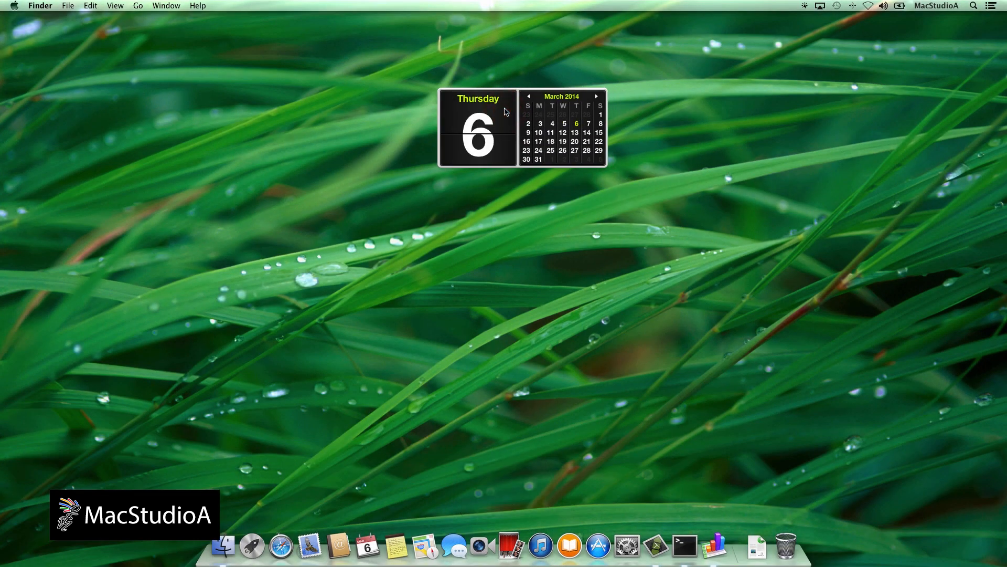
mouse_move(667, 175)
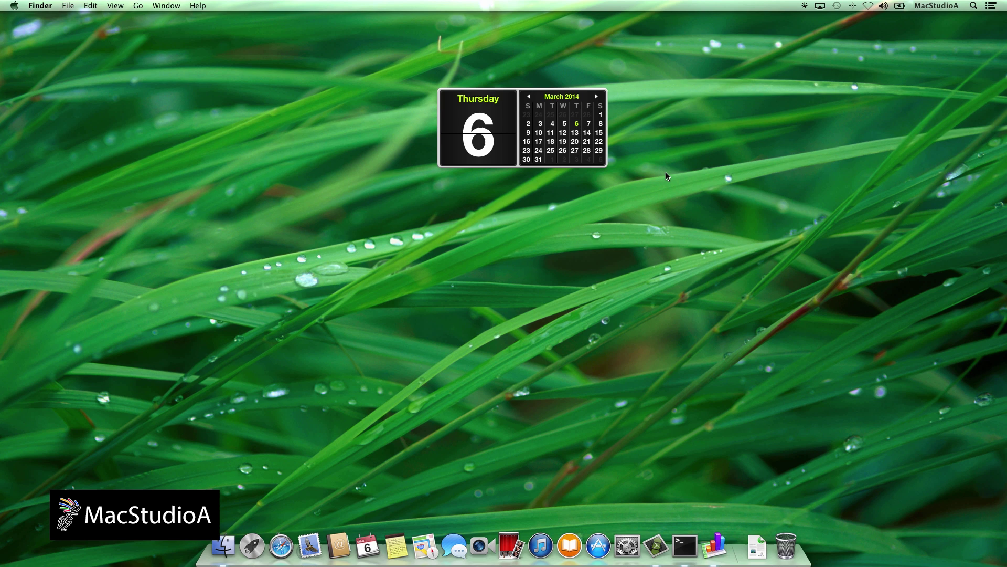
click(712, 545)
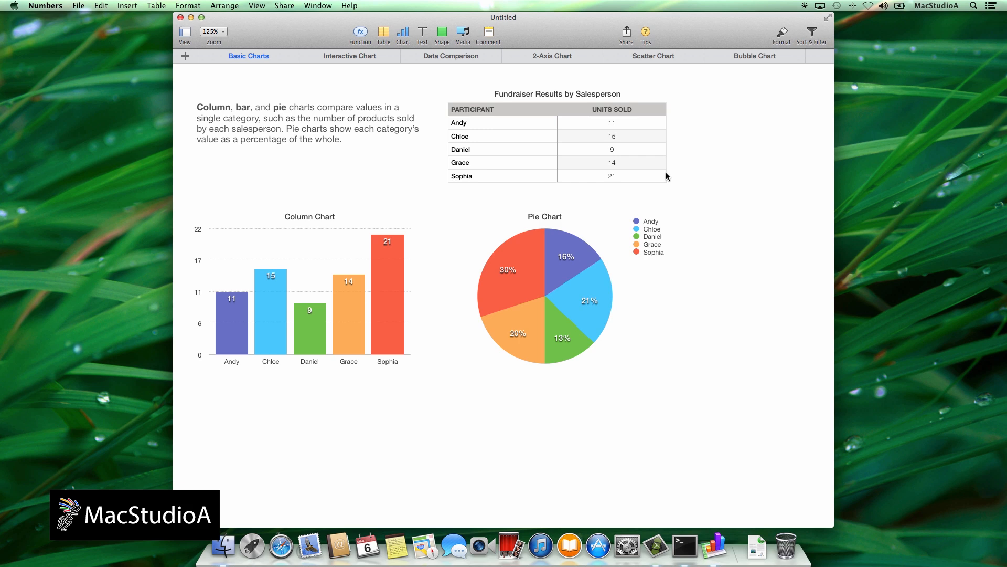
- Carry the calculator widget out of Dashboard with F5, then reopen Dashboard for the stocks widget
key(F5)
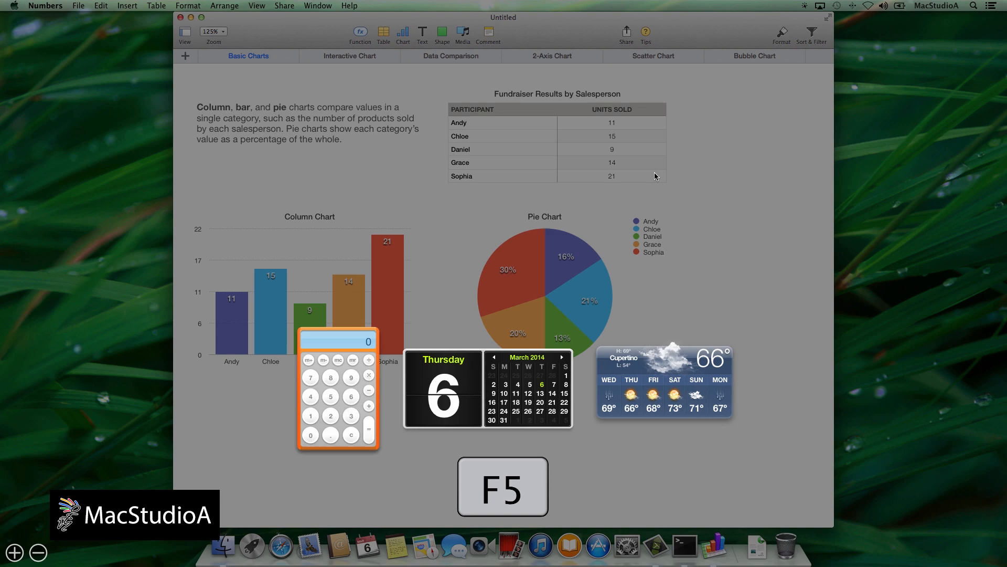
key(f5)
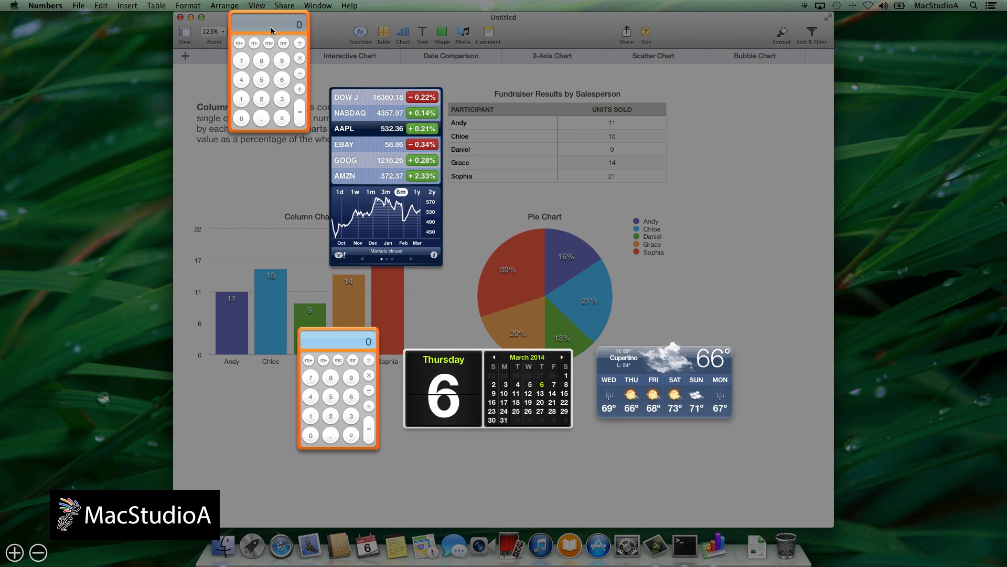
key(f5)
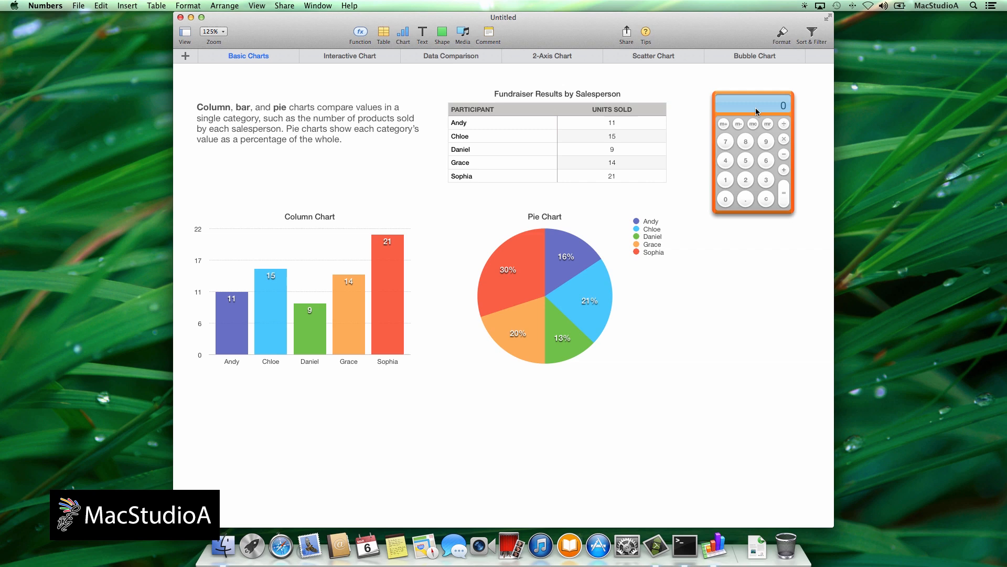
mouse_move(696, 183)
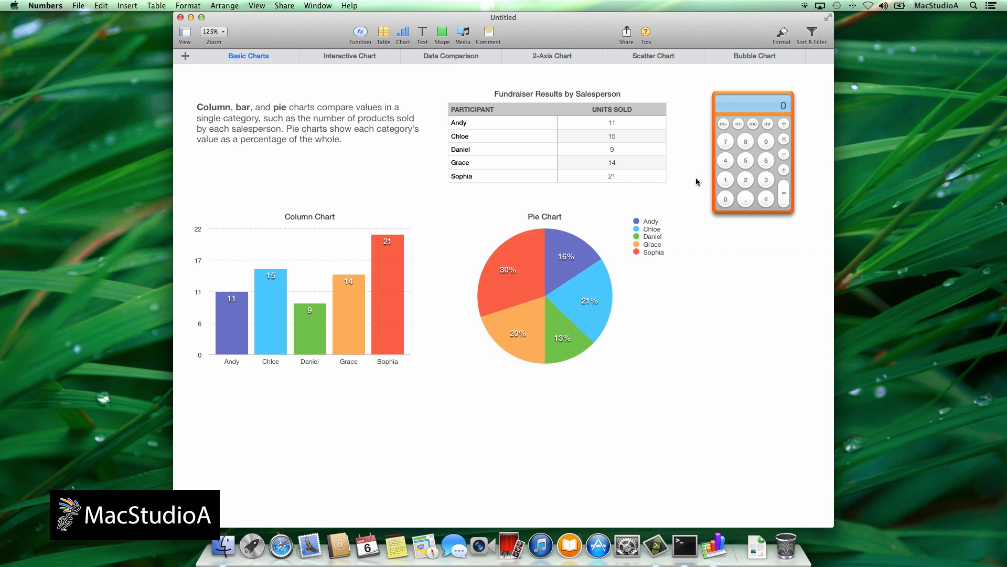
key(f5)
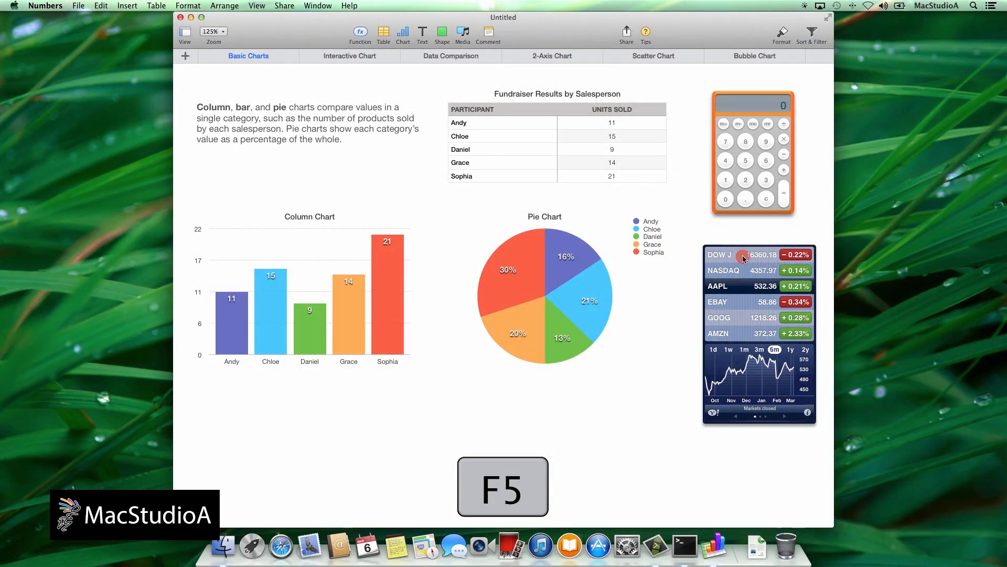
- Toggle Dashboard with F5 to compare against the calculator and stocks widgets on the desktop
key(F5)
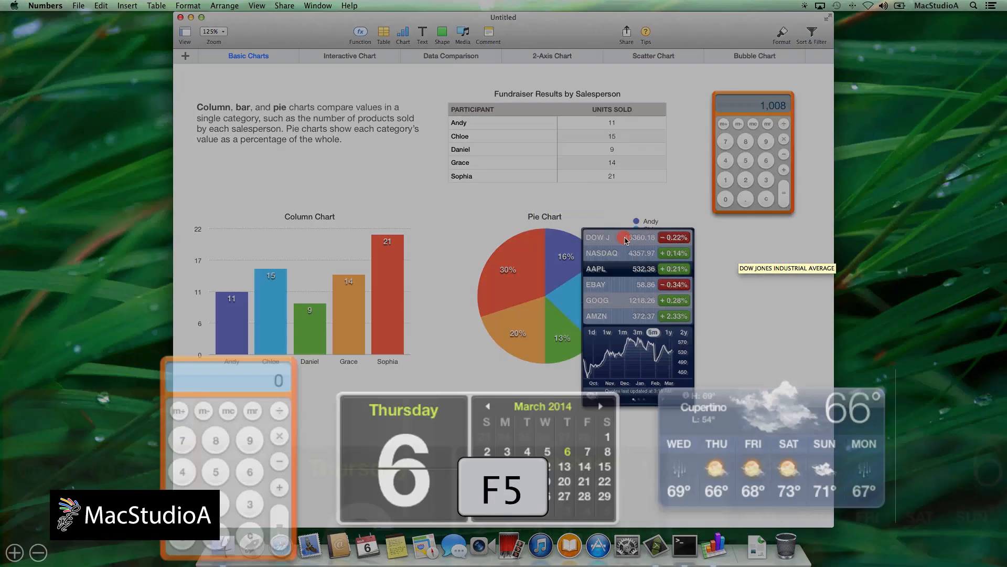
key(f5)
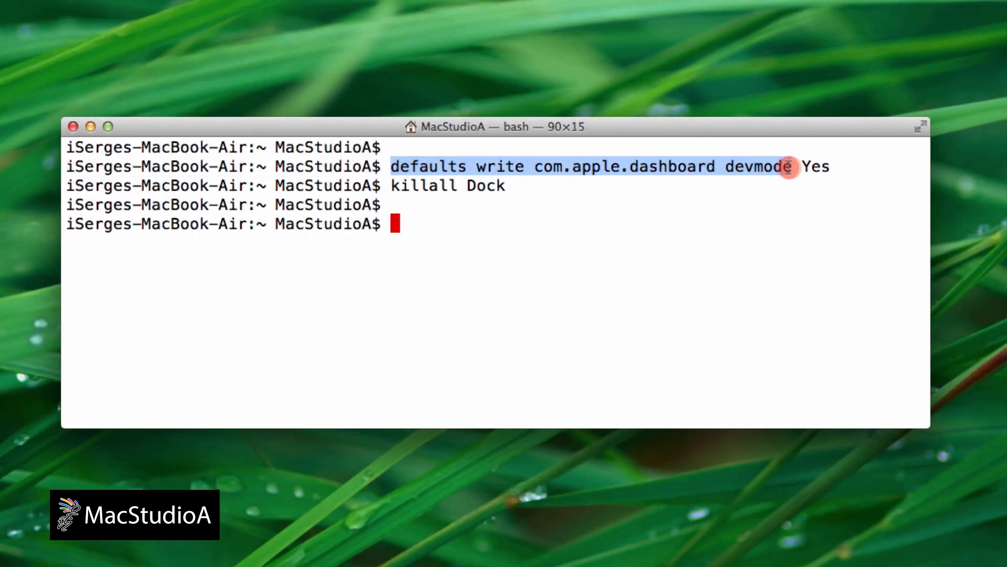
- Paste the devmode command to switch it off, enter 'killall Dock', and open System Preferences
right_click(395, 223)
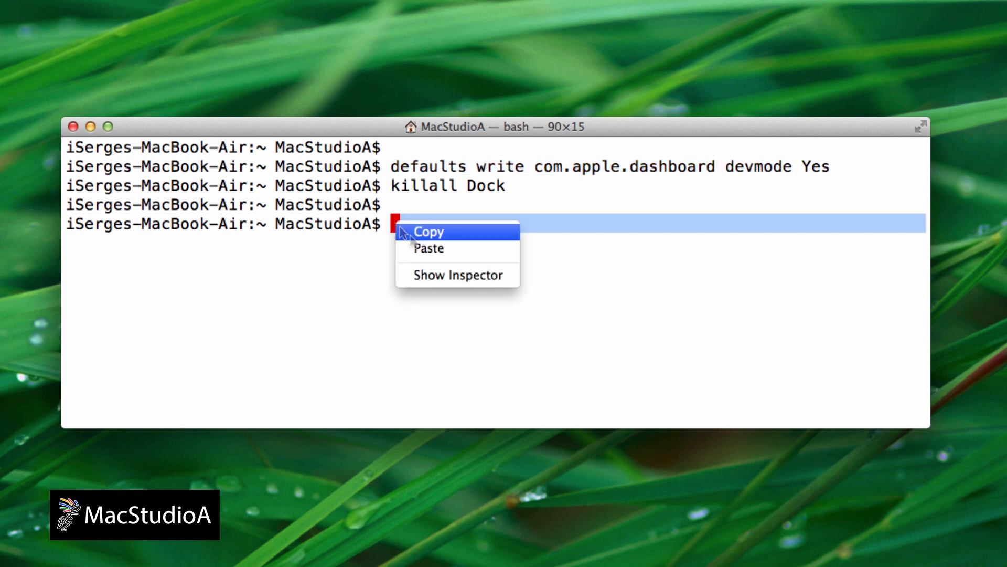
click(428, 249)
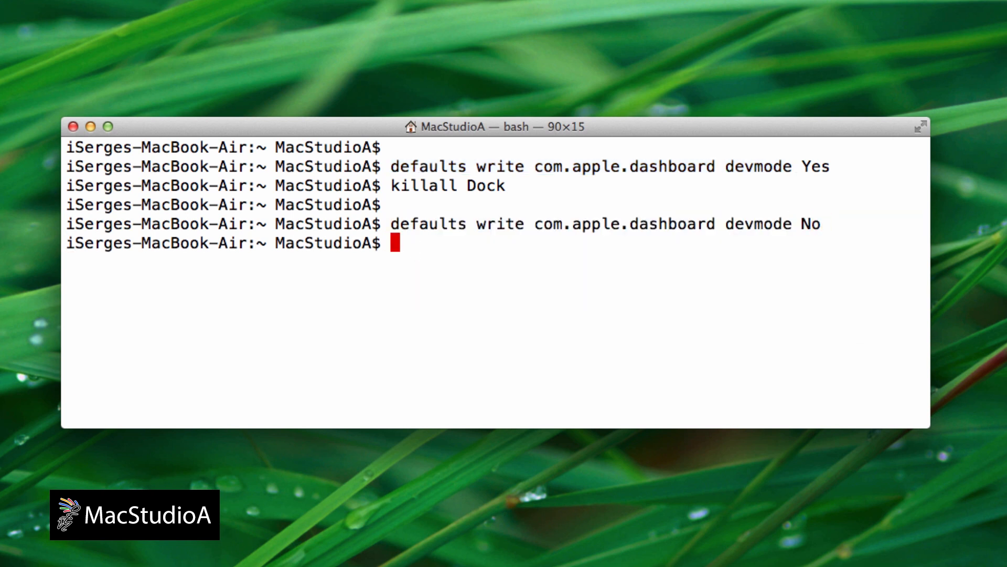
text(killall Do)
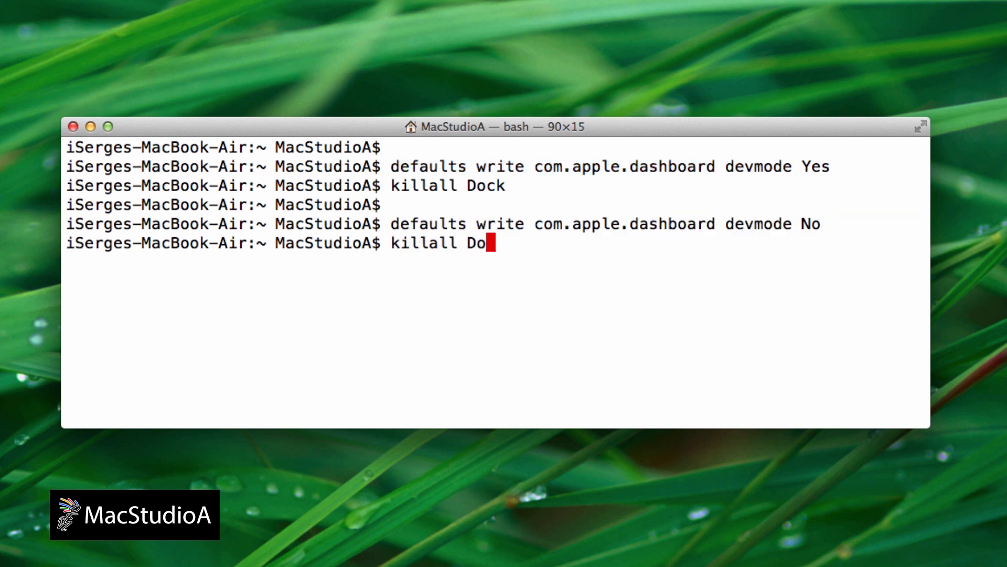
click(637, 532)
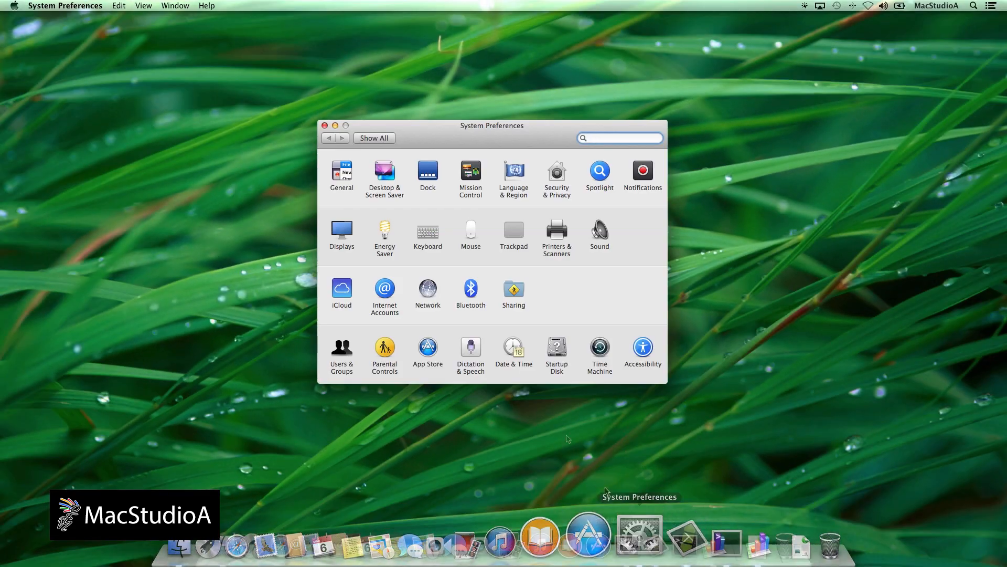